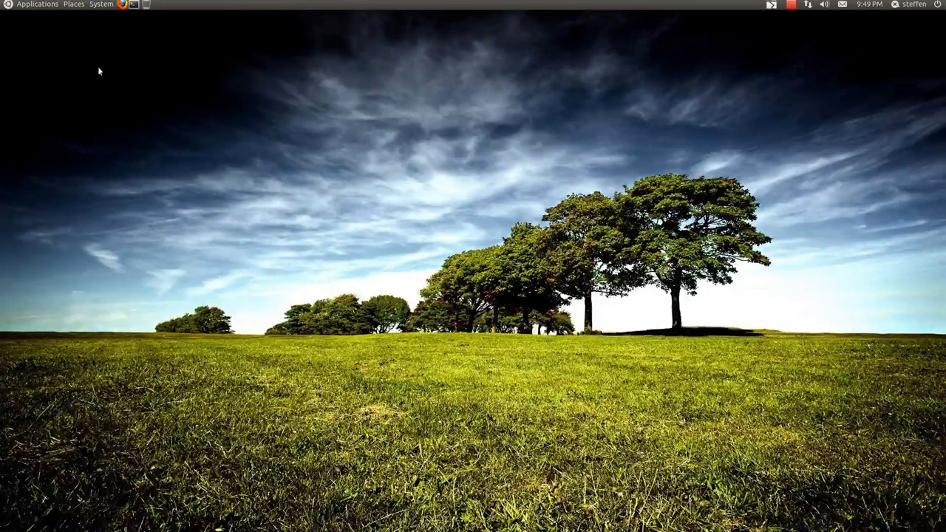
Step: Show the System > Preferences submenu listing the desktop preference tools
left_click(37, 4)
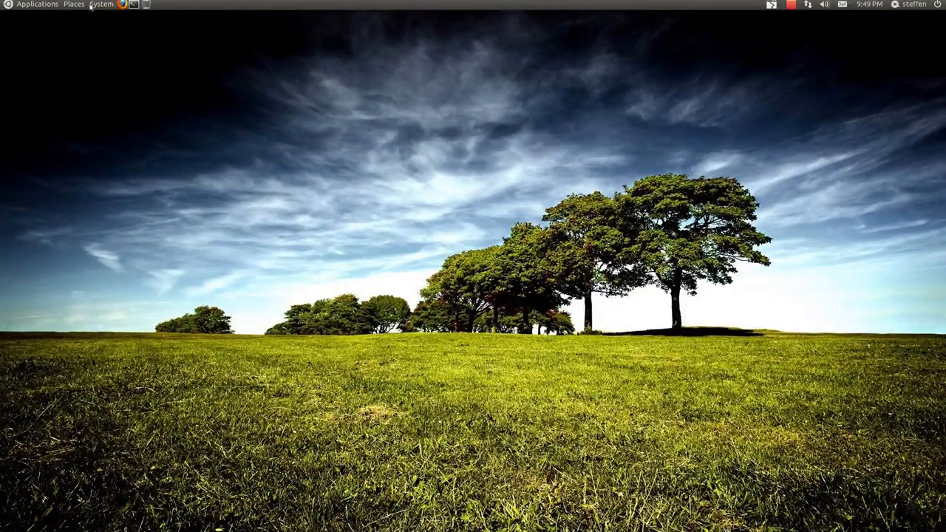
left_click(100, 4)
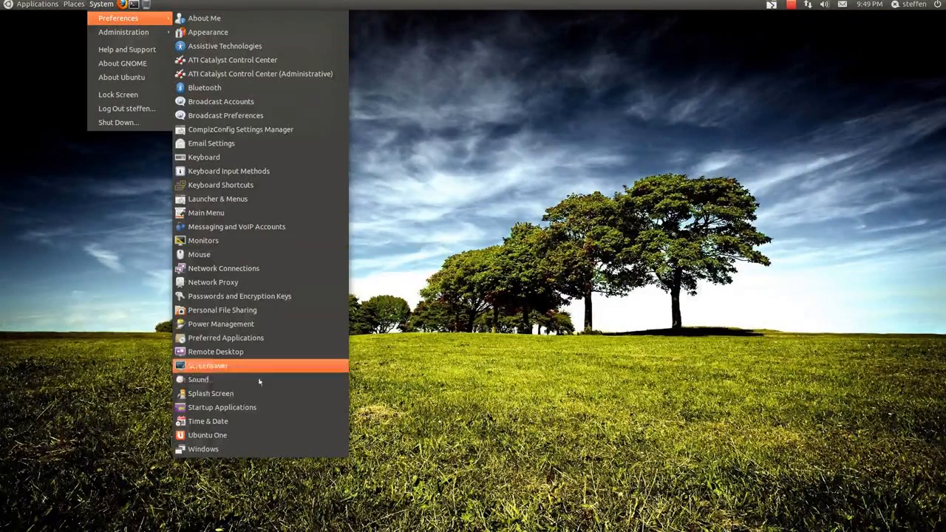
mouse_move(230, 399)
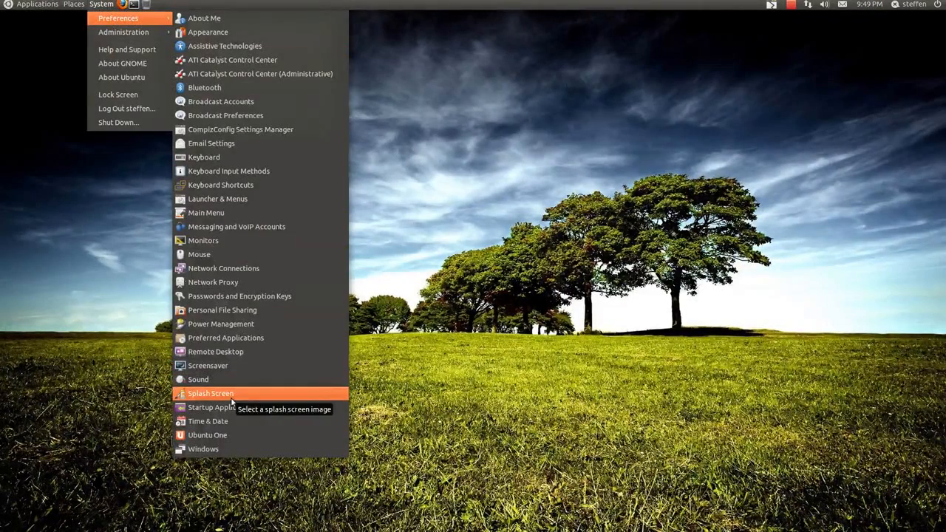
Step: Enable 'Show splash screen on startup' in Splash Screen Preferences
left_click(210, 393)
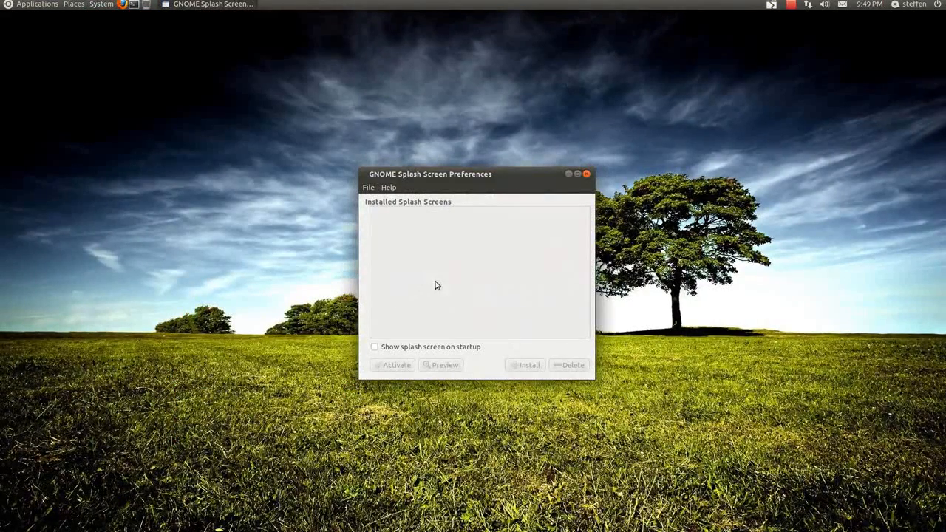
mouse_move(408, 244)
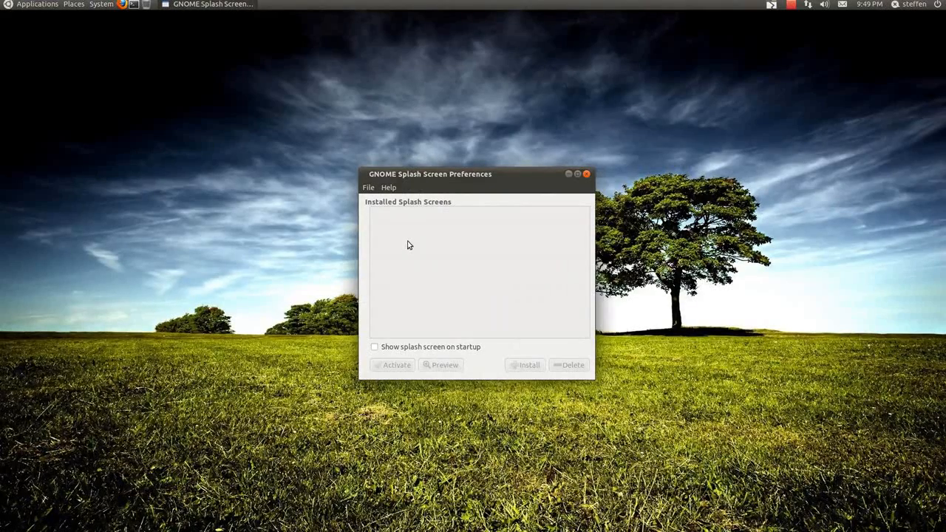
mouse_move(411, 324)
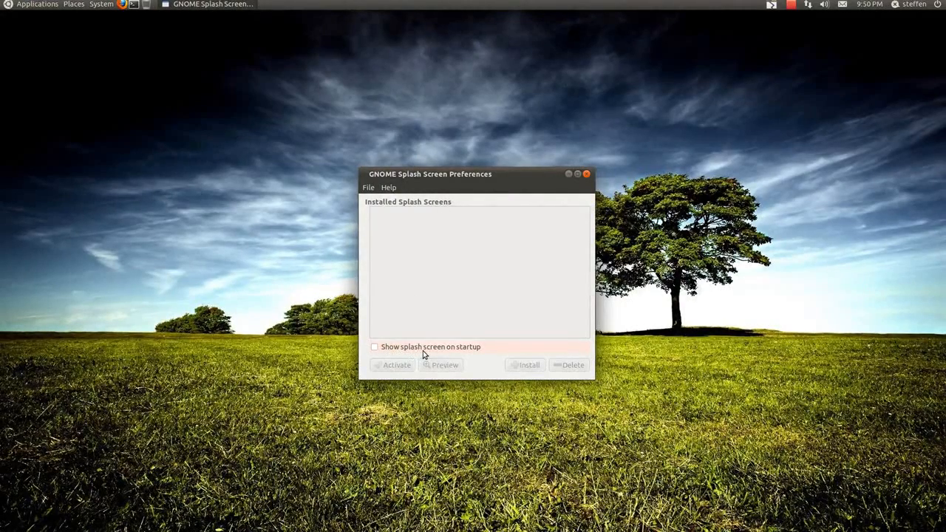
left_click(376, 346)
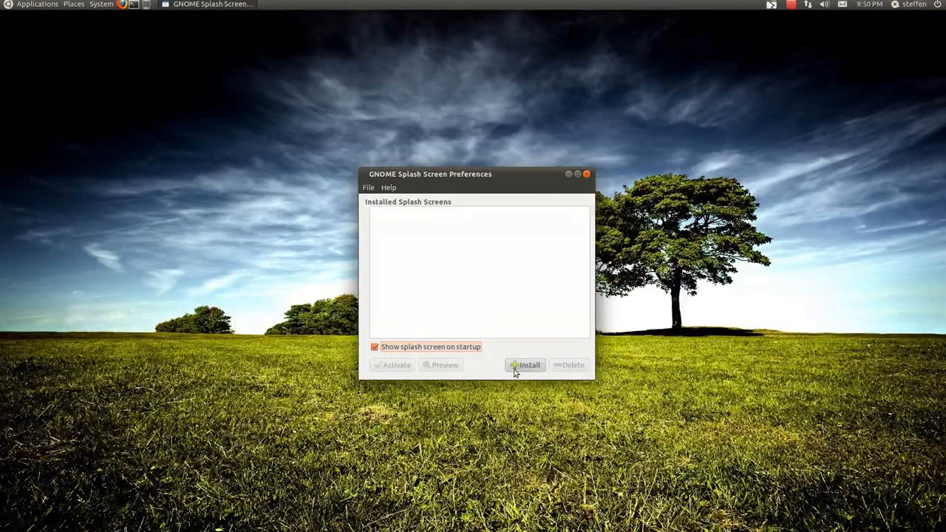
mouse_move(526, 364)
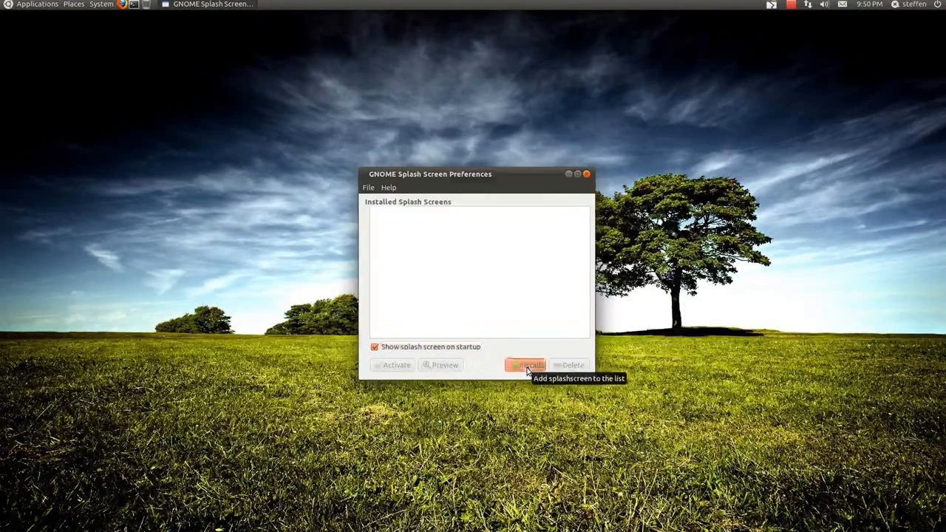
Step: Start installing a splash screen from Downloads, then cancel without adding one
left_click(526, 363)
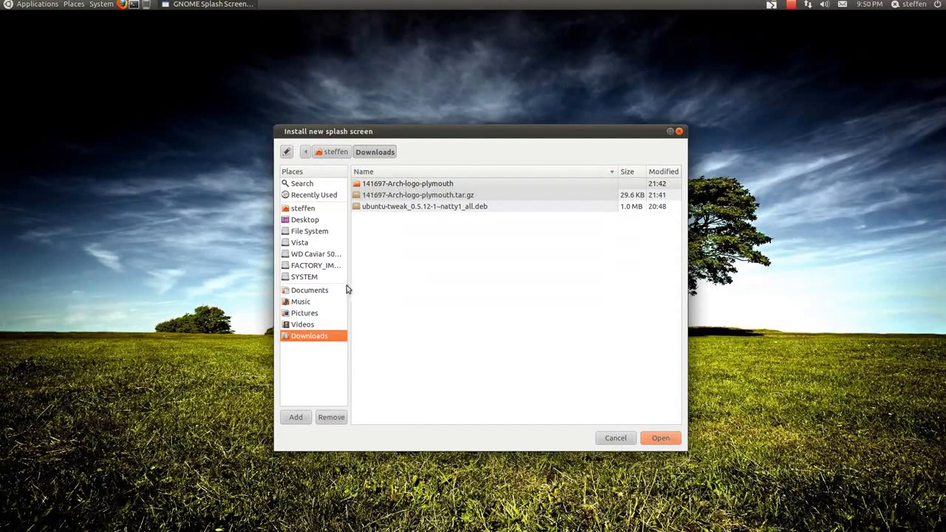
left_click(423, 207)
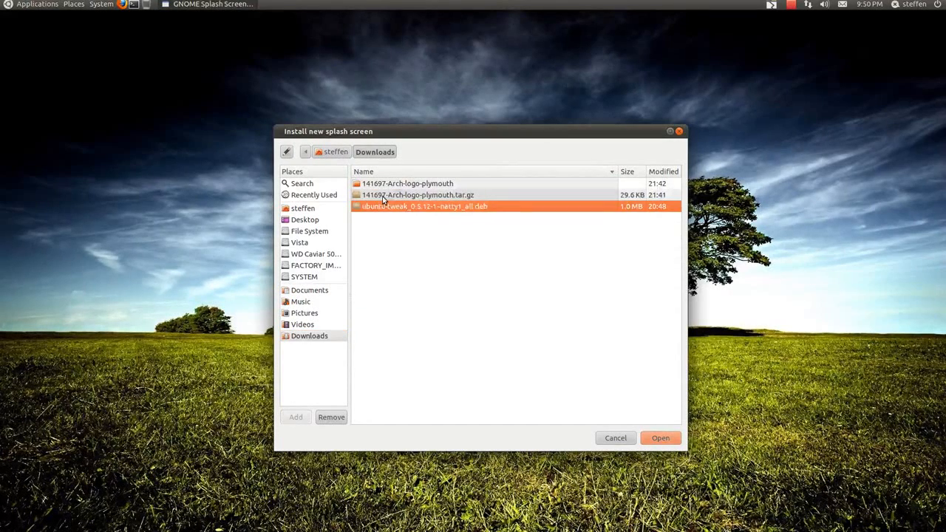
left_click(417, 195)
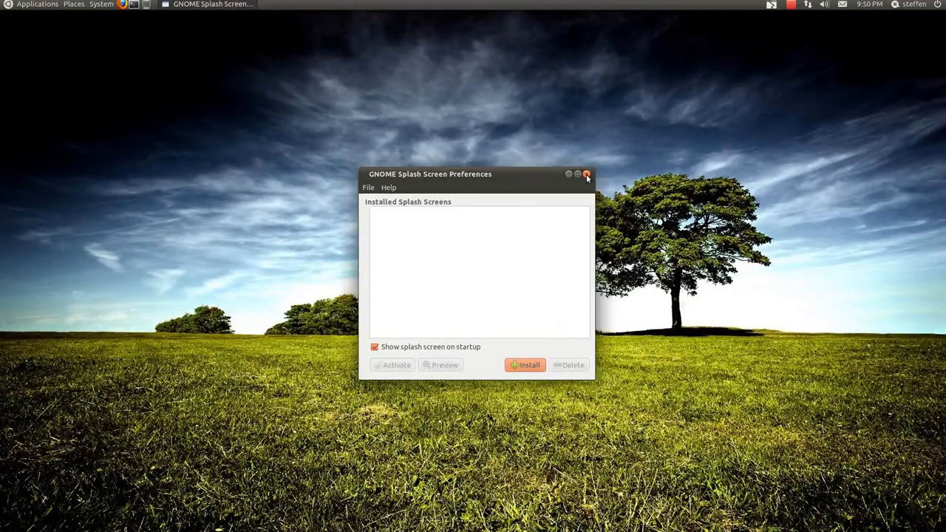
Step: Close Splash Screen Preferences and launch Ubuntu Tweak from the Applications menu
left_click(586, 175)
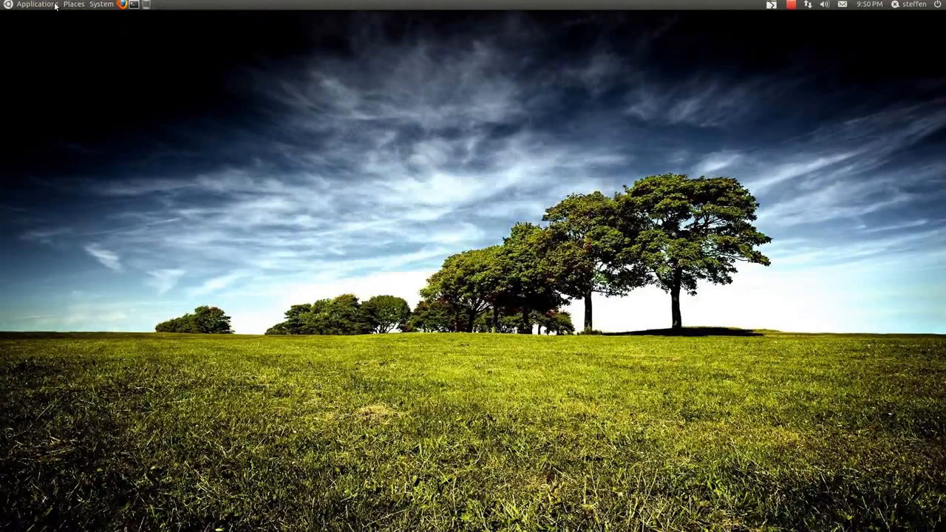
mouse_move(35, 4)
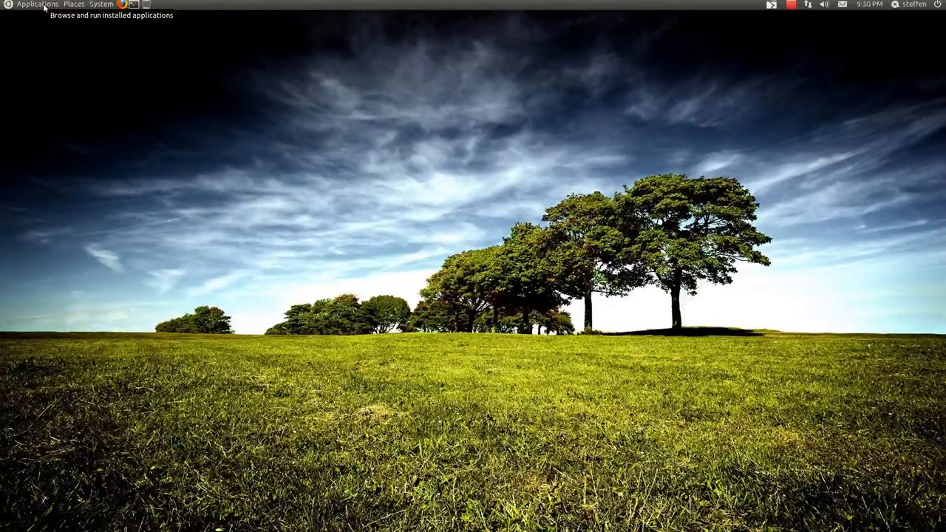
left_click(35, 5)
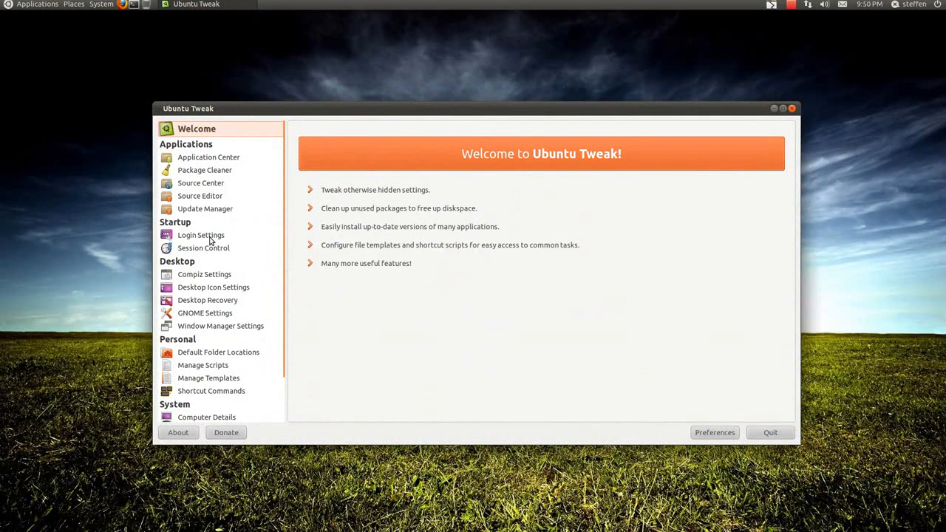
Step: Unlock the Startup > Login Settings page for editing after authenticating
left_click(201, 235)
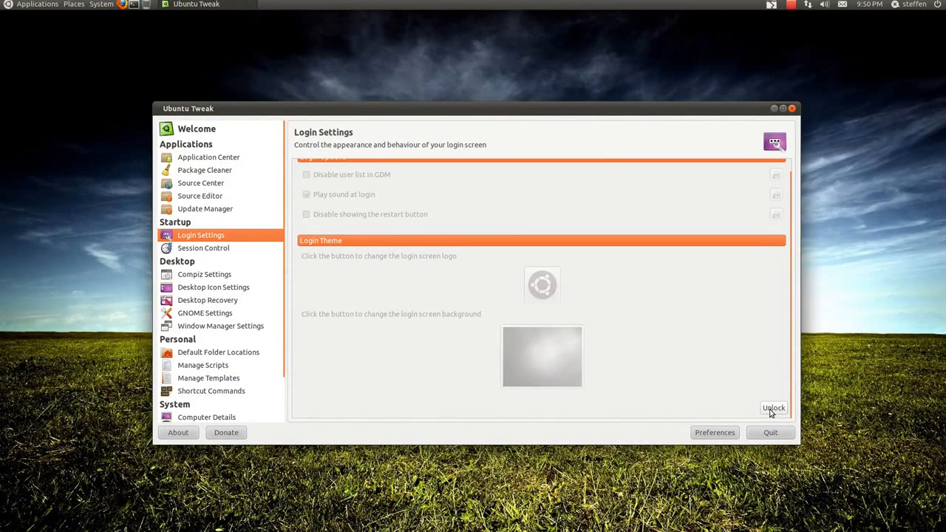
left_click(773, 408)
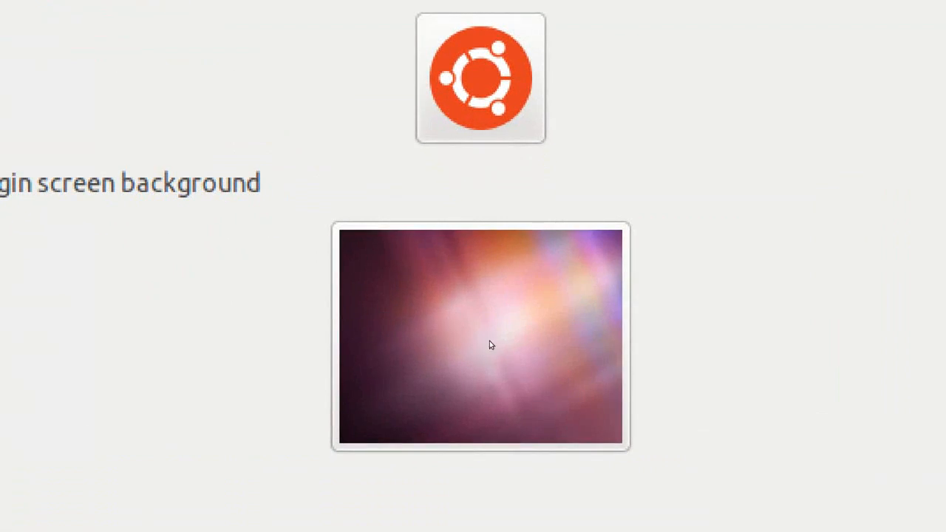
mouse_move(499, 360)
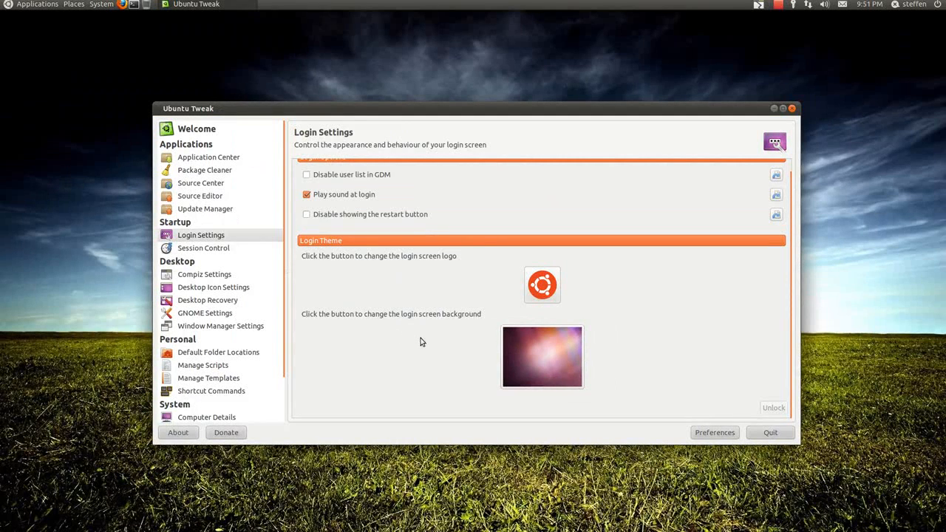
Step: Browse for a new login background image, then dismiss the chooser unchanged
left_click(541, 357)
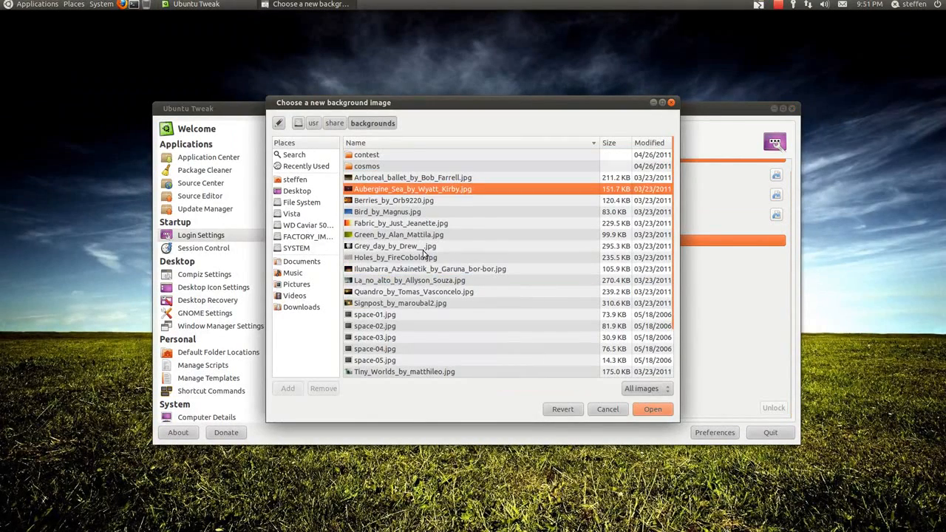
left_click(388, 213)
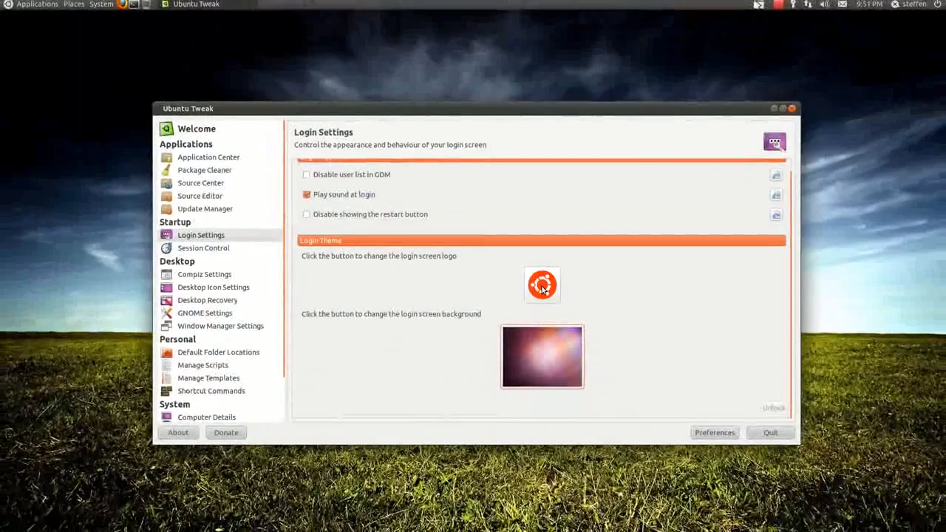
Step: Browse the Public folder for a new login logo, cancel, and quit Ubuntu Tweak
left_click(541, 284)
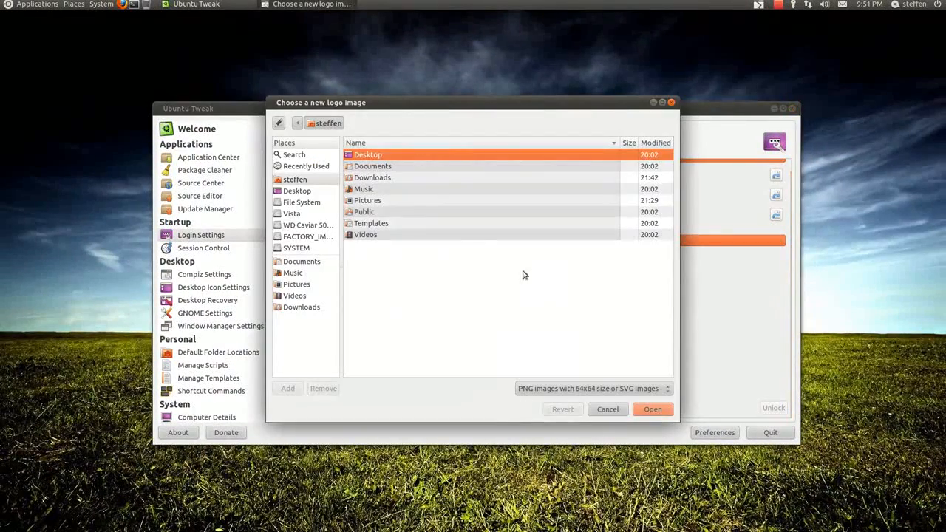
left_click(373, 177)
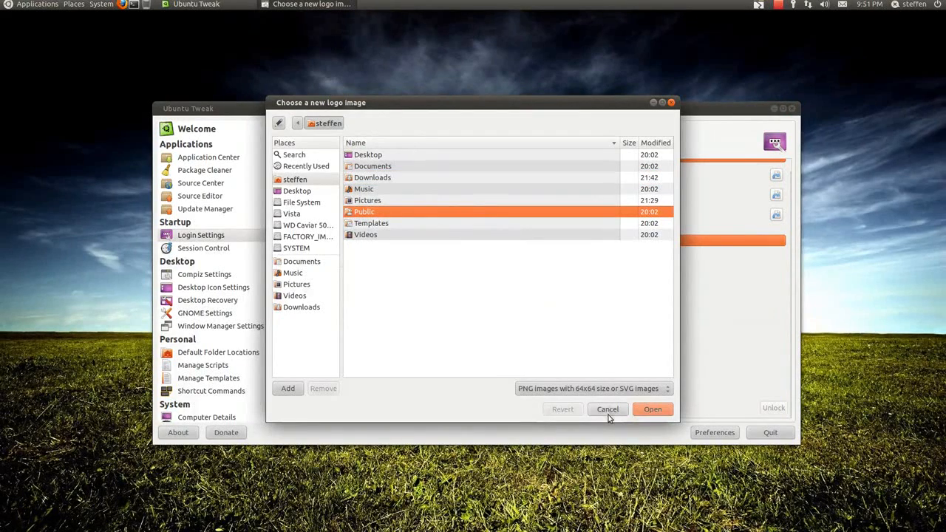
left_click(606, 408)
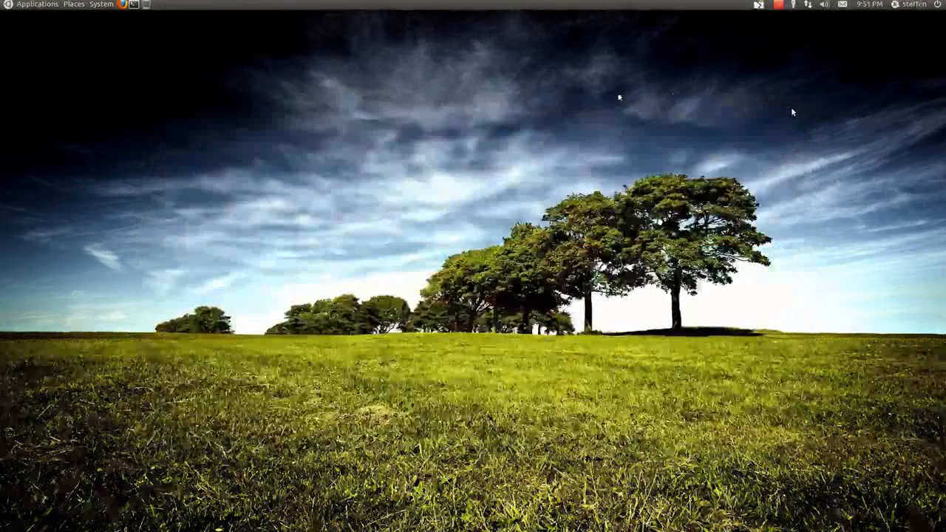
left_click(36, 5)
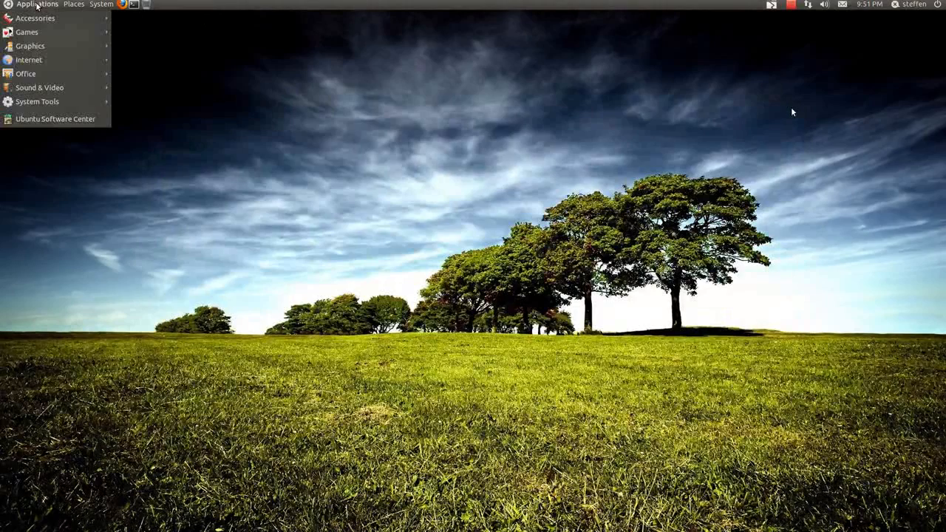
left_click(312, 184)
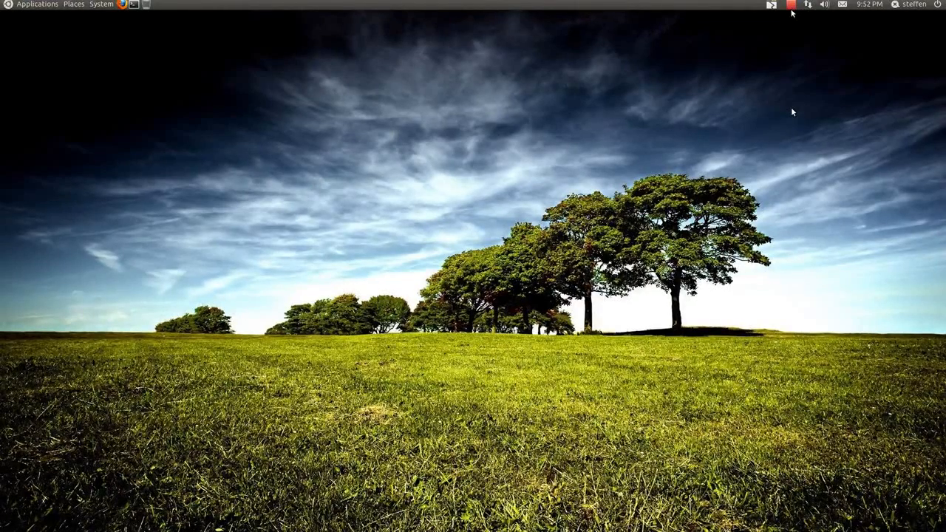
left_click(772, 6)
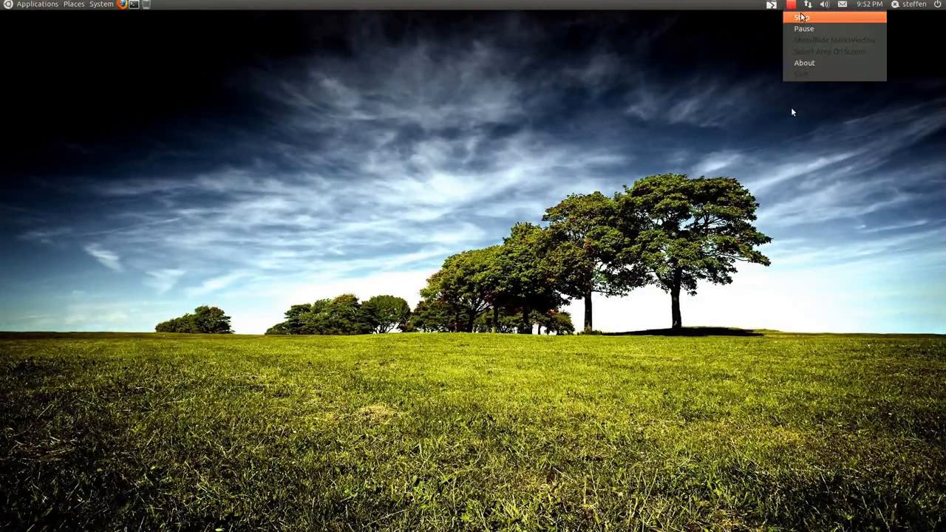